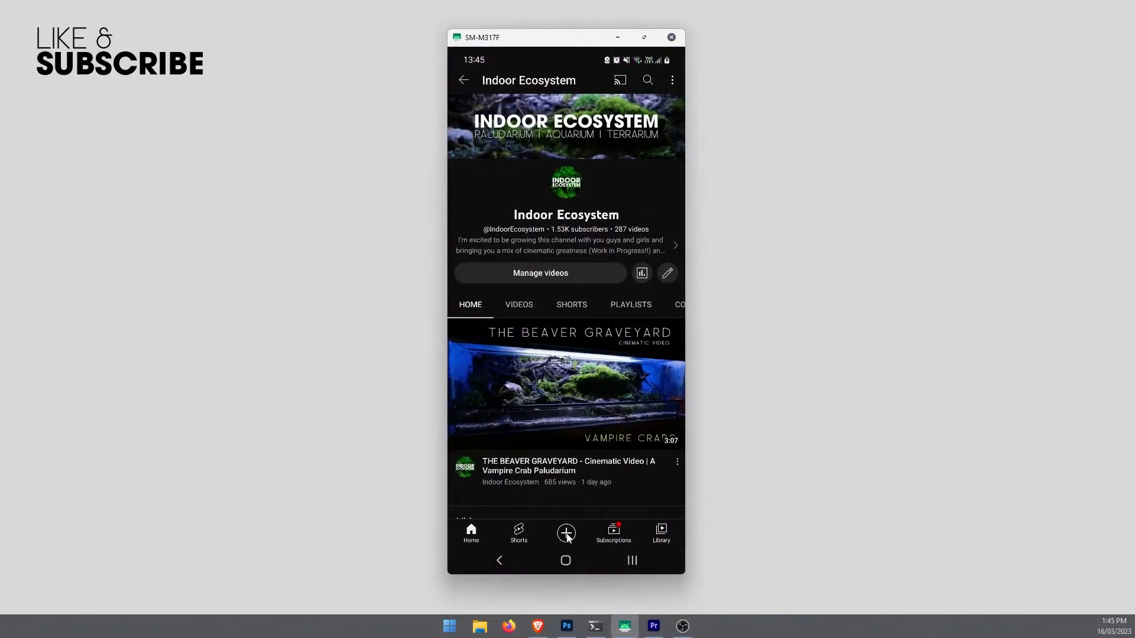
# - Start a new YouTube upload with the 0:21 planted-tank clip and adjust its trim range
pyautogui.click(565, 533)
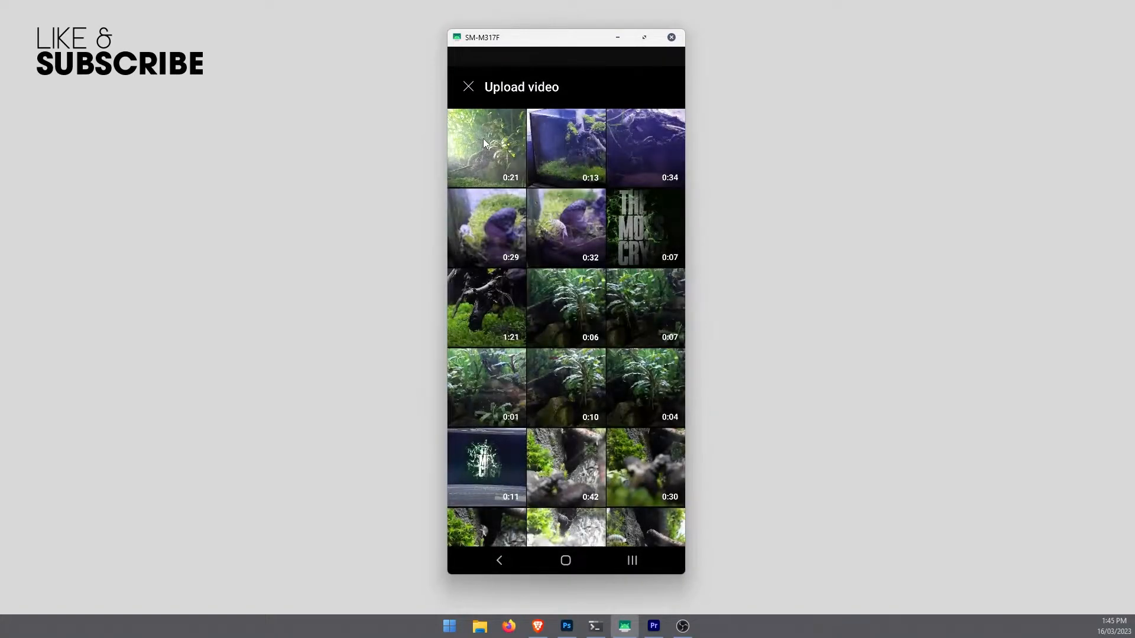
pyautogui.click(486, 148)
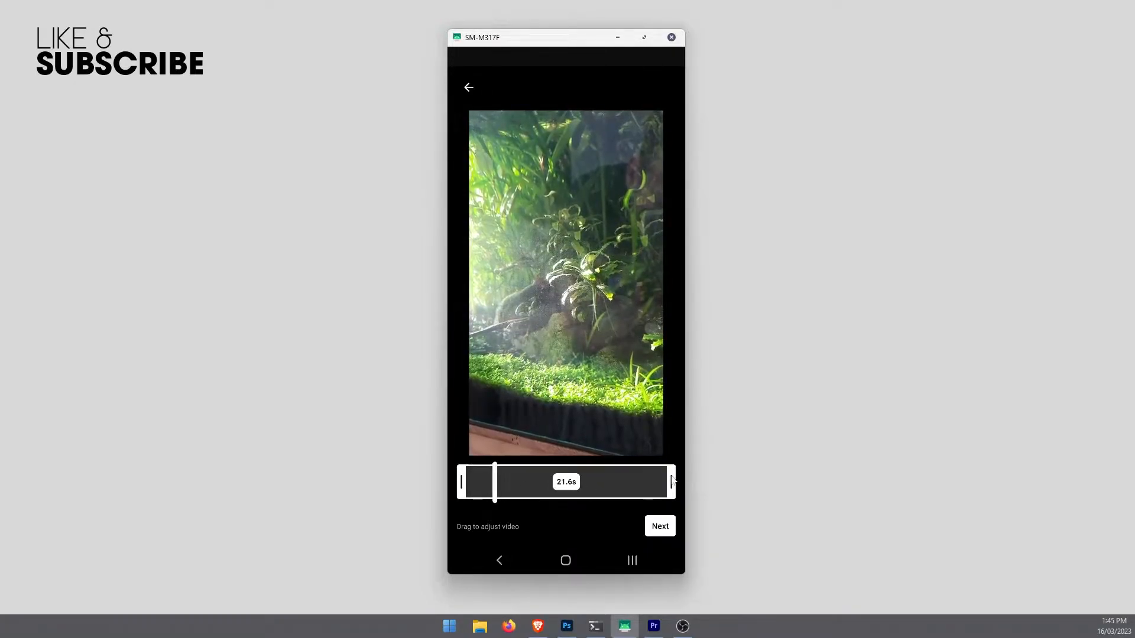
pyautogui.moveTo(494, 481); pyautogui.dragTo(512, 481)
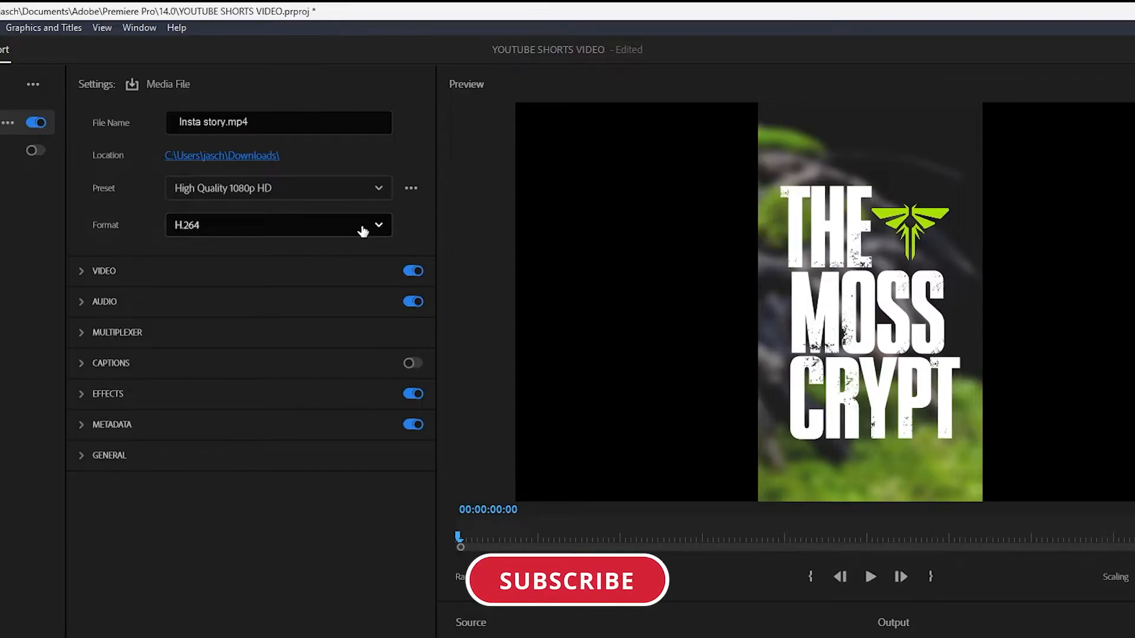
# - Try the 1080p MAX SETTINGS H.265 preset, then switch to Match Source – Adaptive High Bitrate
pyautogui.click(277, 188)
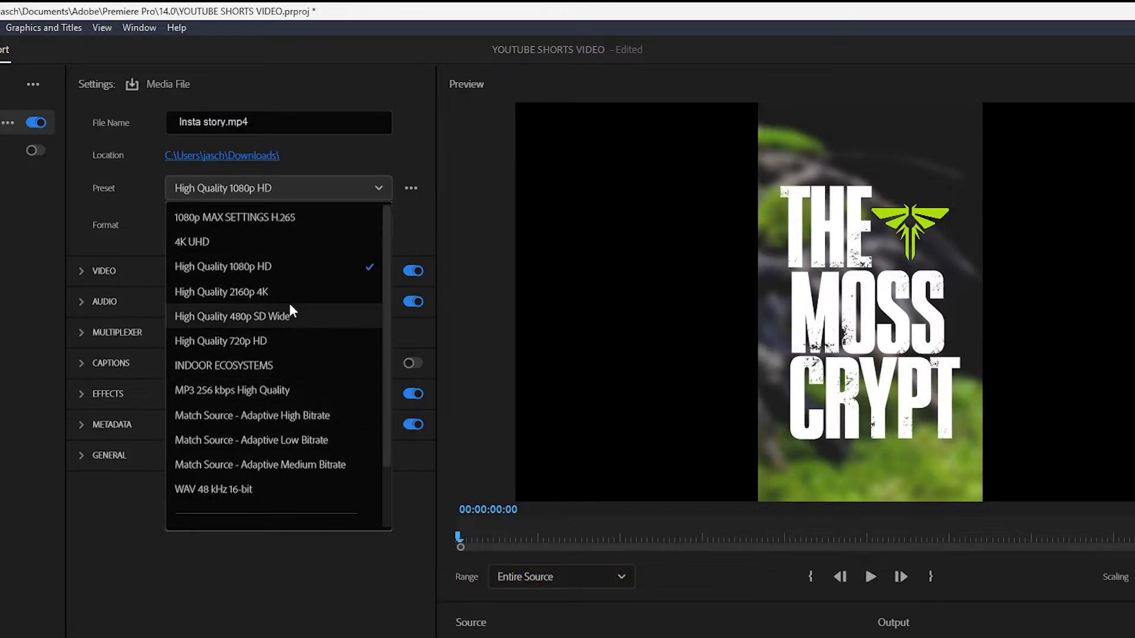
pyautogui.moveTo(266, 220)
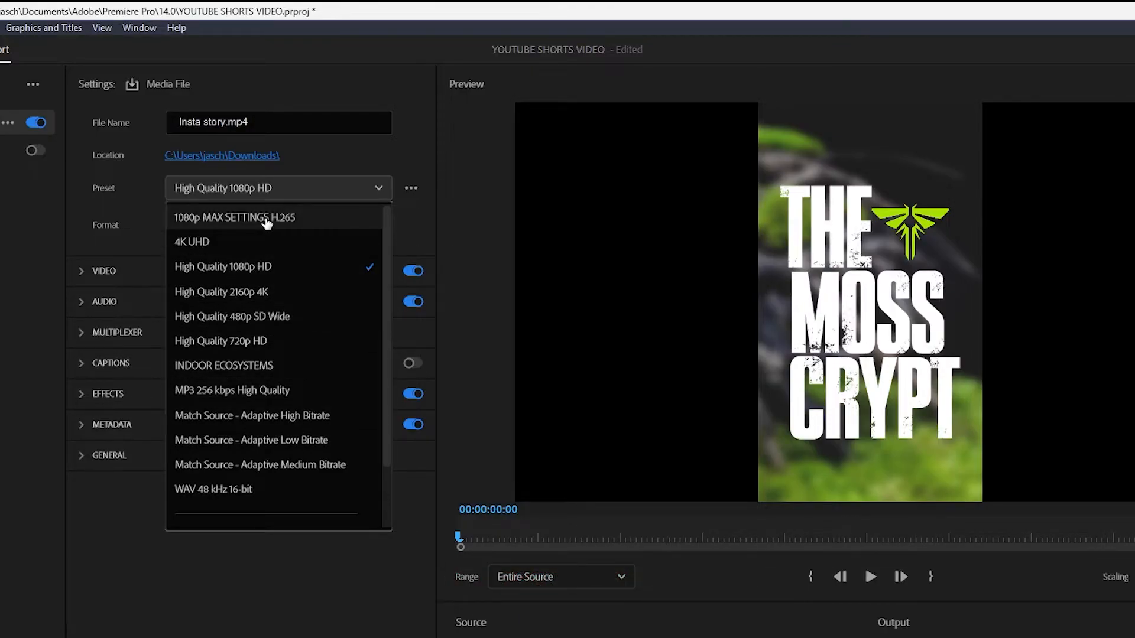
pyautogui.click(234, 217)
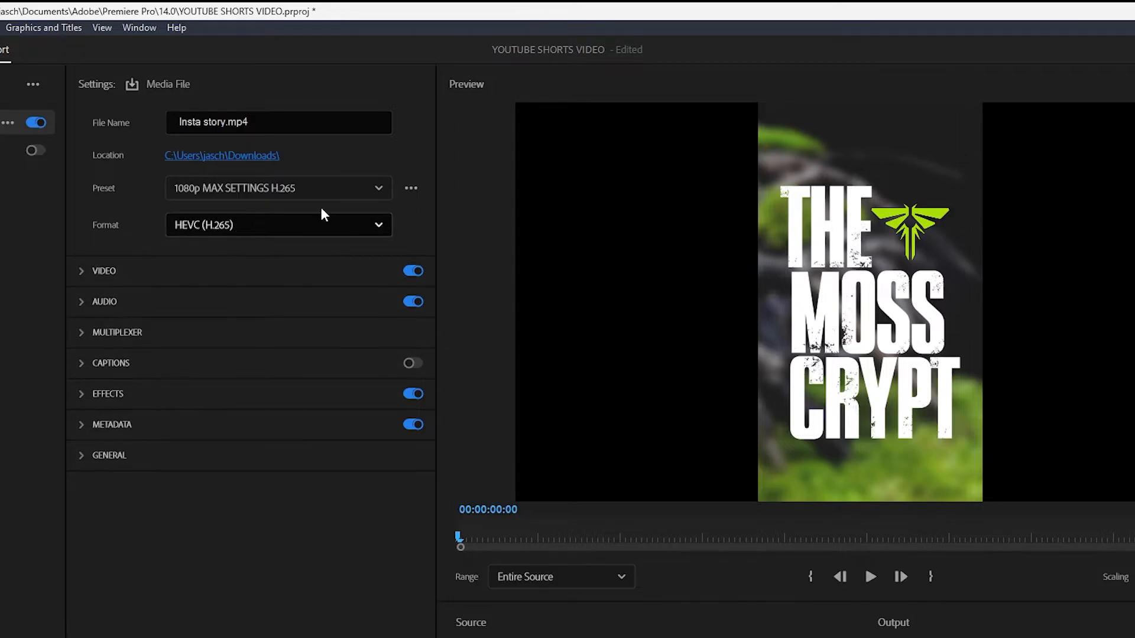
pyautogui.click(277, 187)
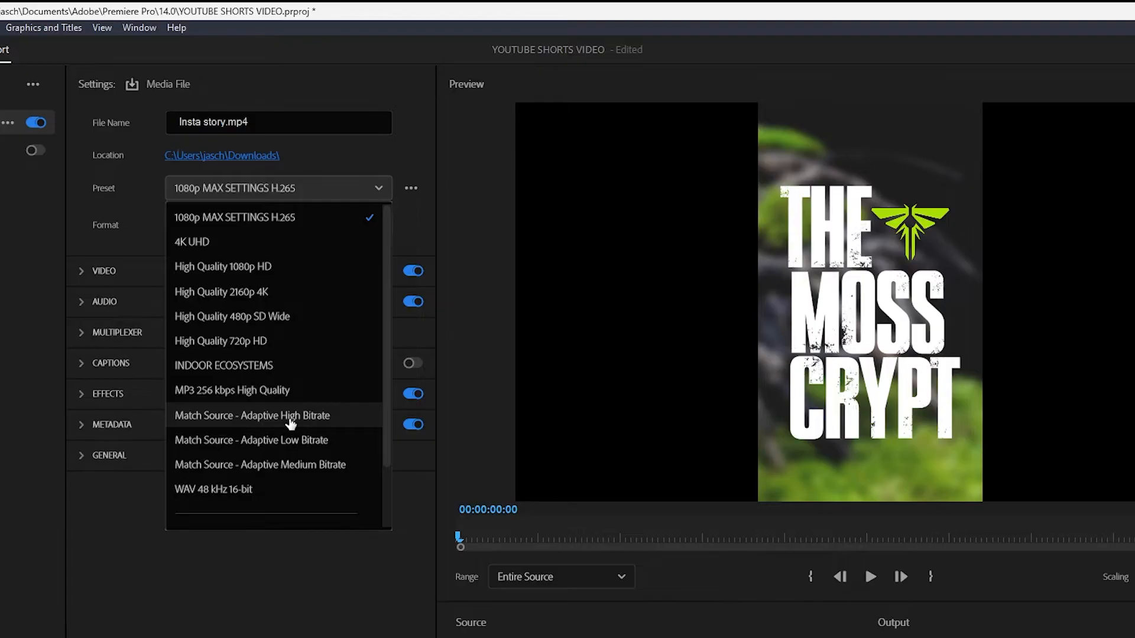
pyautogui.click(251, 415)
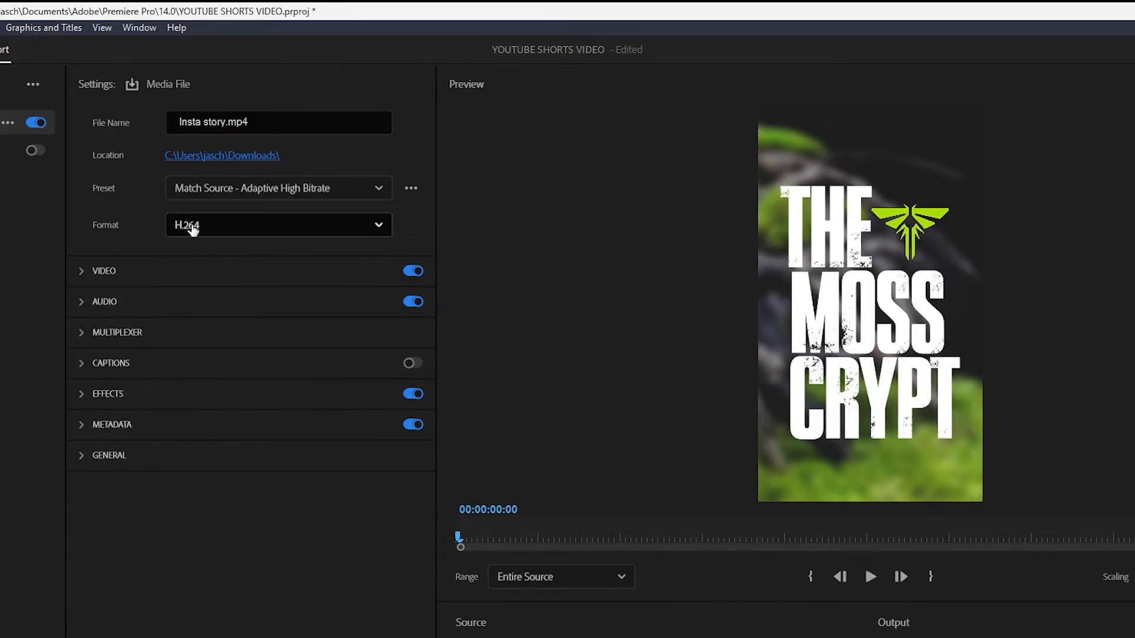
# - Compare the Adaptive Low and Medium Bitrate presets and settle on the final Match Source H.264 preset
pyautogui.click(277, 188)
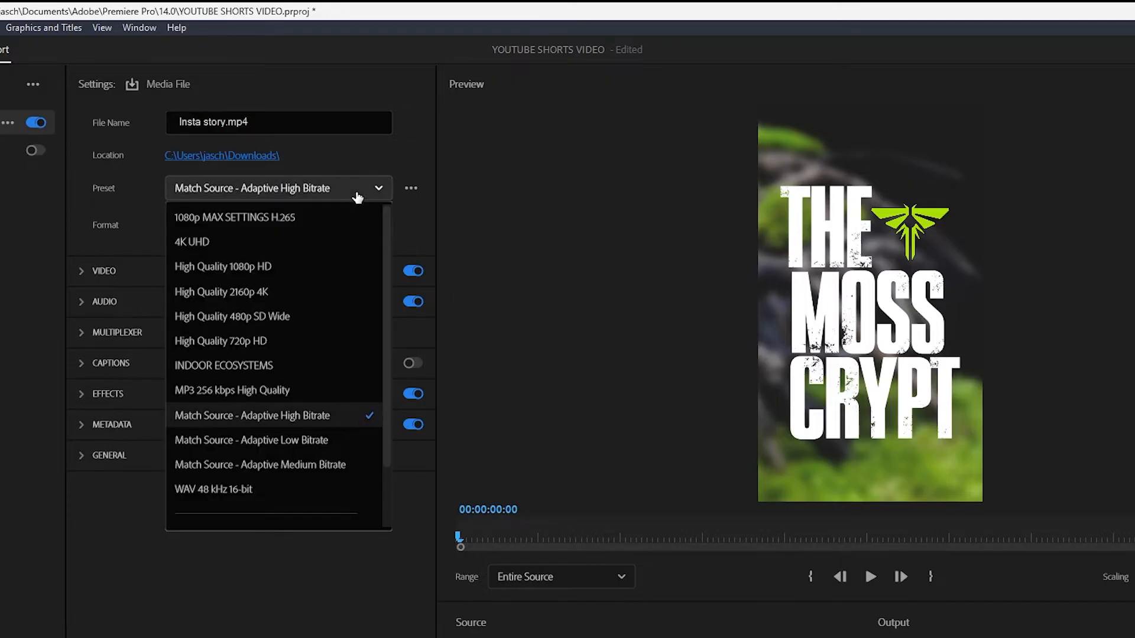
pyautogui.click(251, 440)
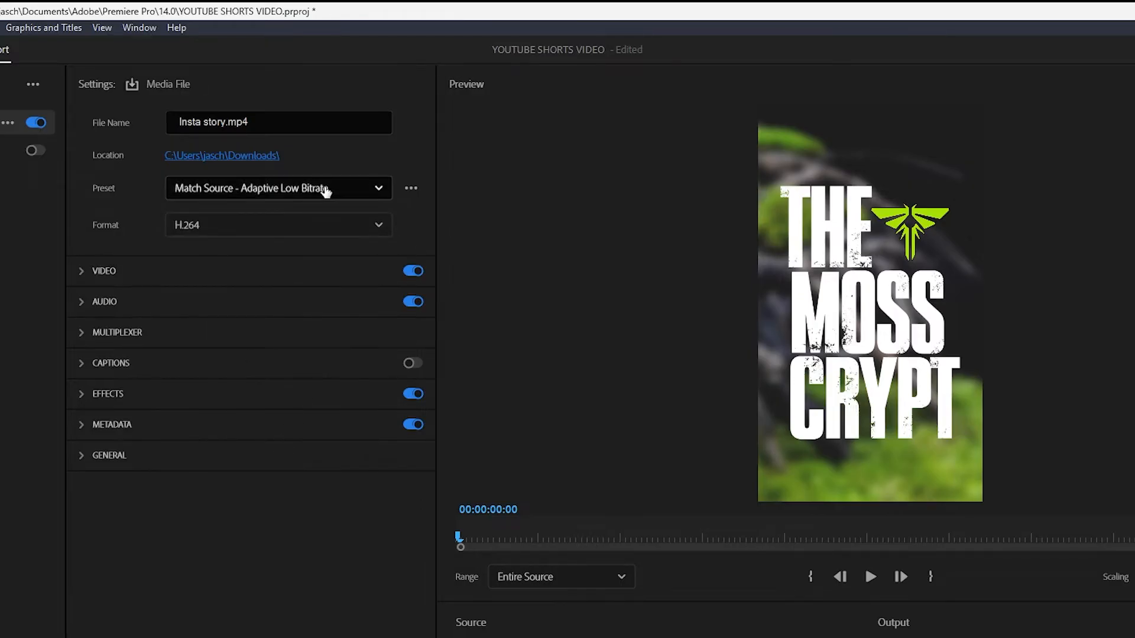
pyautogui.click(277, 187)
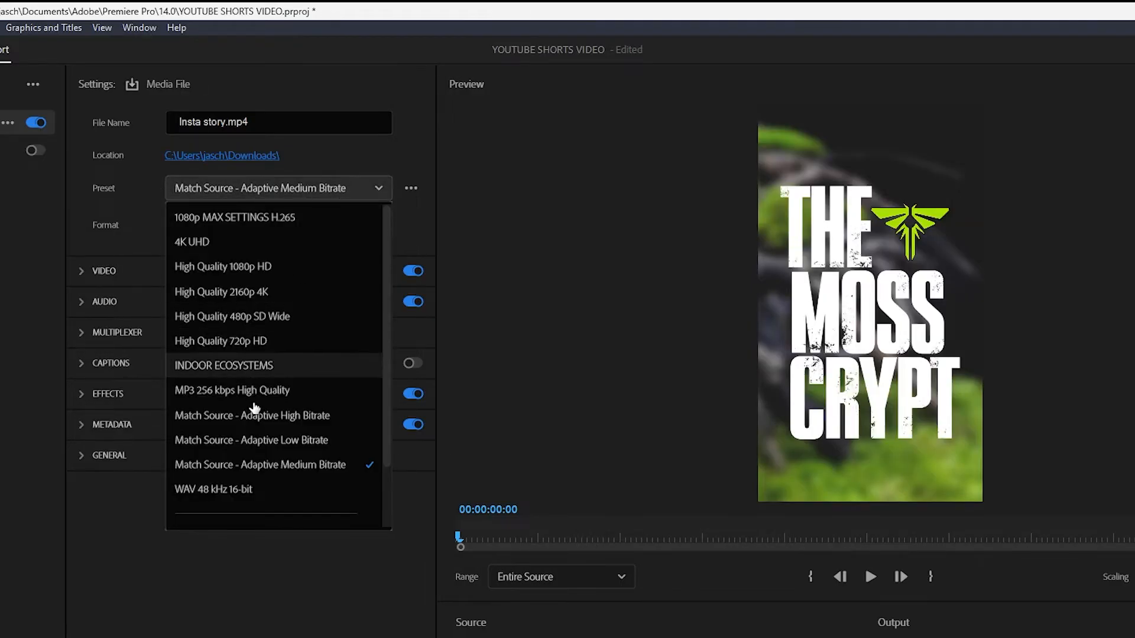
pyautogui.click(251, 415)
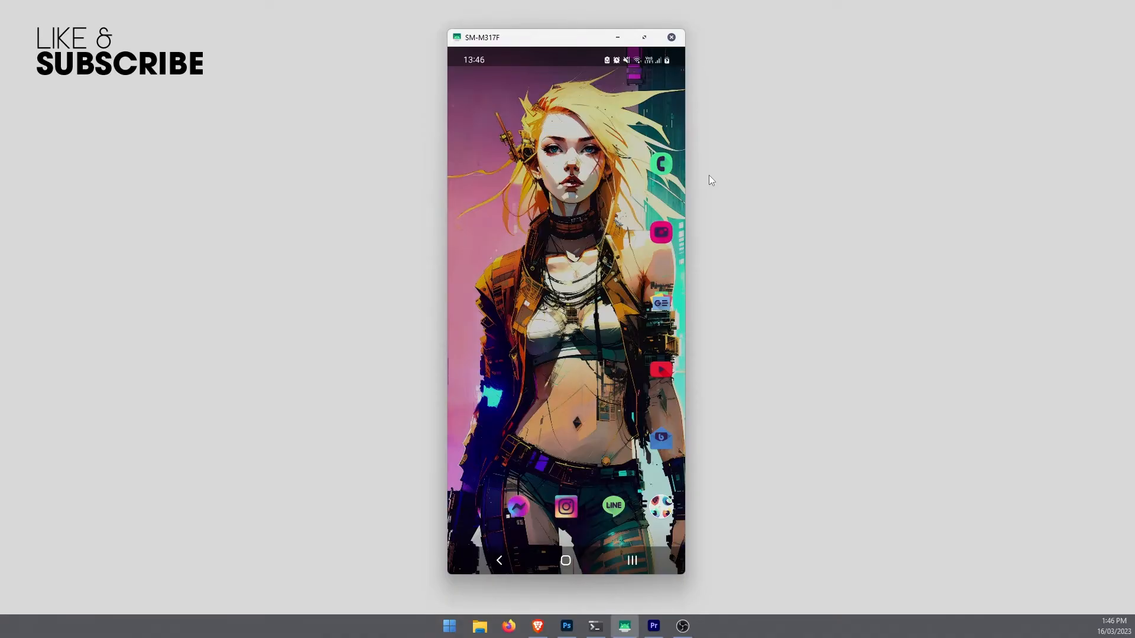
pyautogui.moveTo(858, 376)
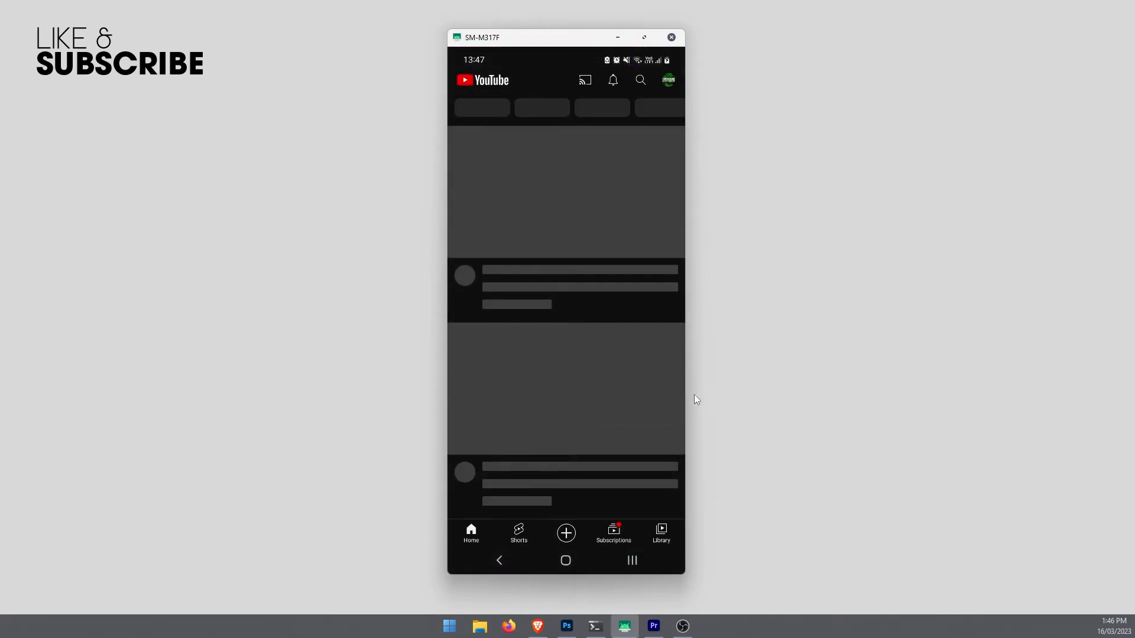
# - Show the Indoor Ecosystem channel page scrolled down to its Shorts shelf
pyautogui.click(667, 80)
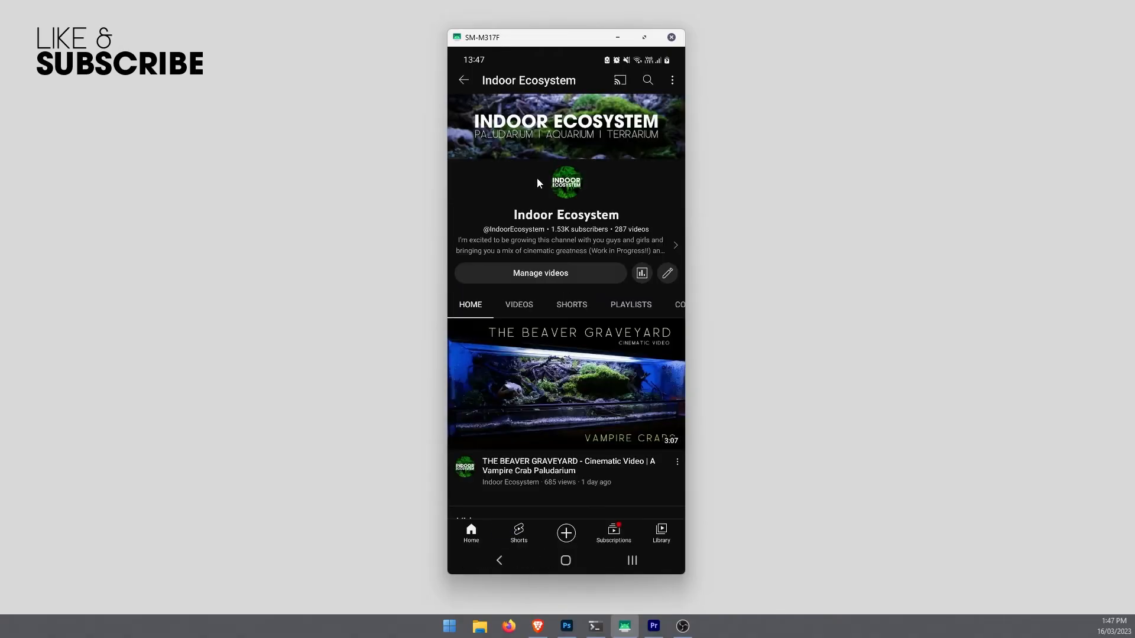
pyautogui.moveTo(554, 571)
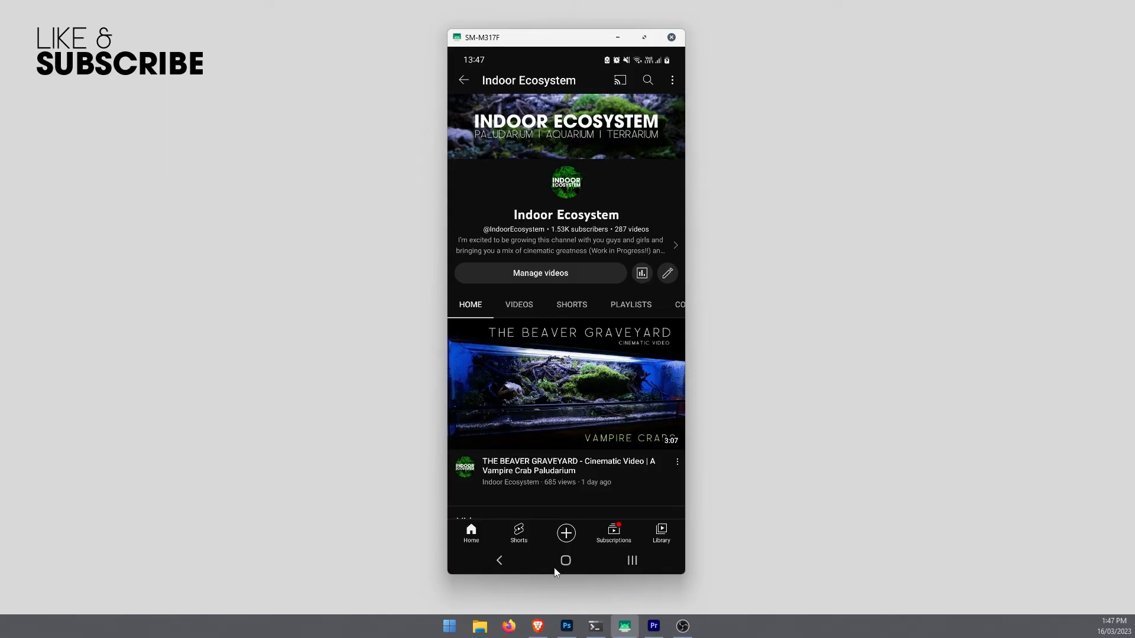
pyautogui.scroll(-3)
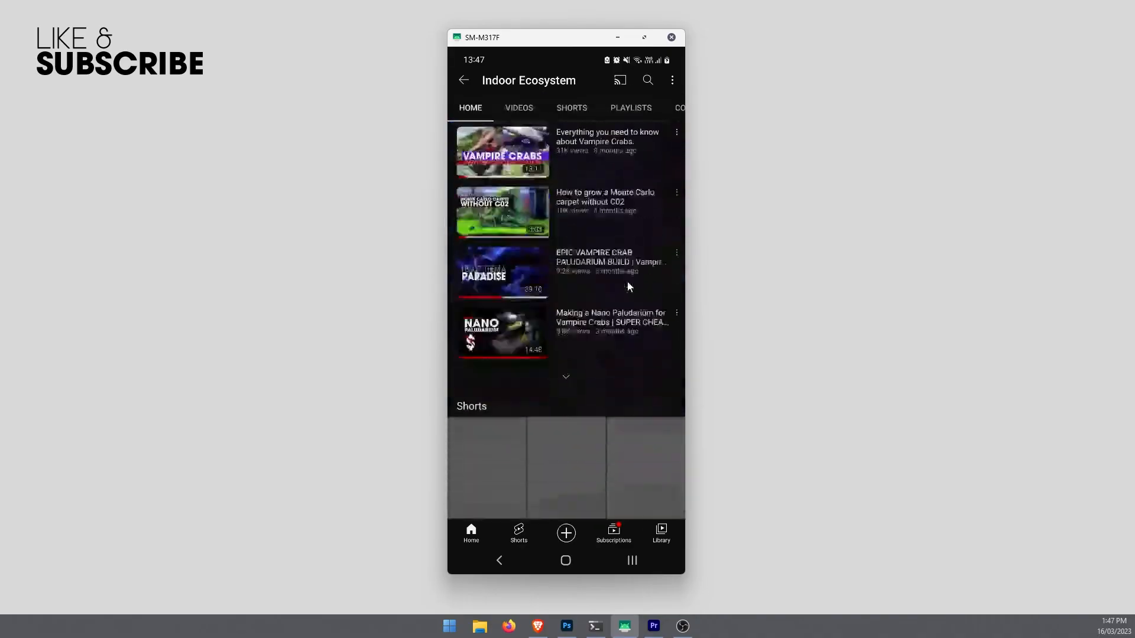